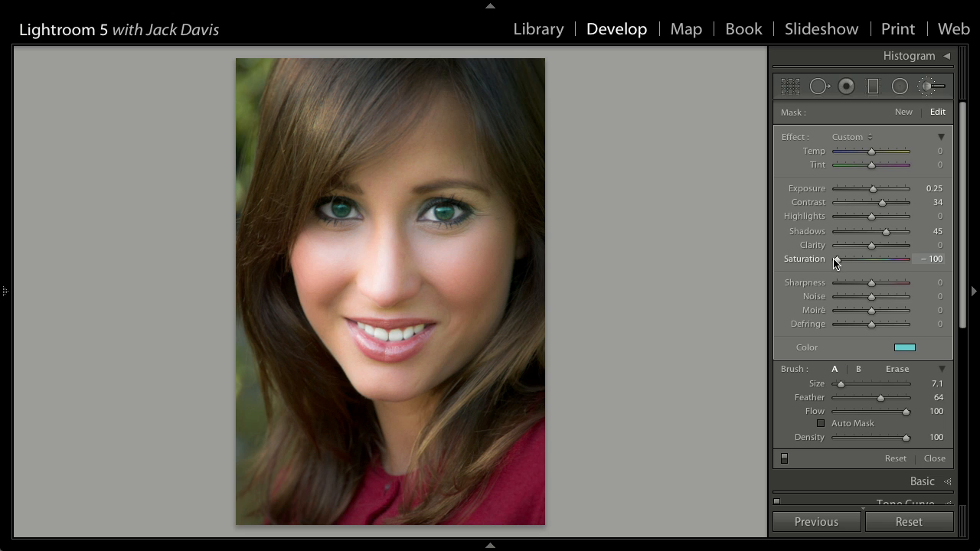
# Step: Set the eye brush Saturation to about −49 and lower the cyan tint's S to about 41%
pyautogui.moveTo(836, 258); pyautogui.dragTo(871, 258)
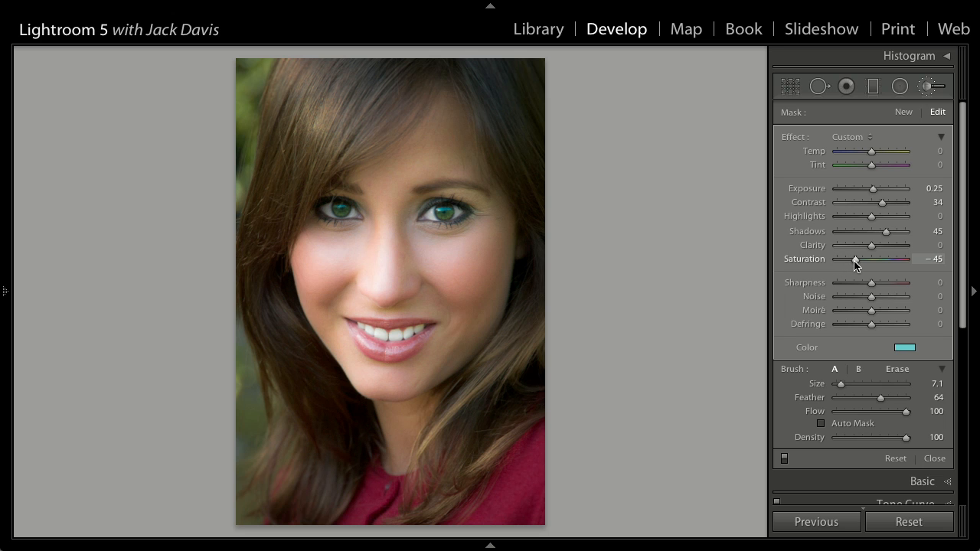
pyautogui.click(904, 347)
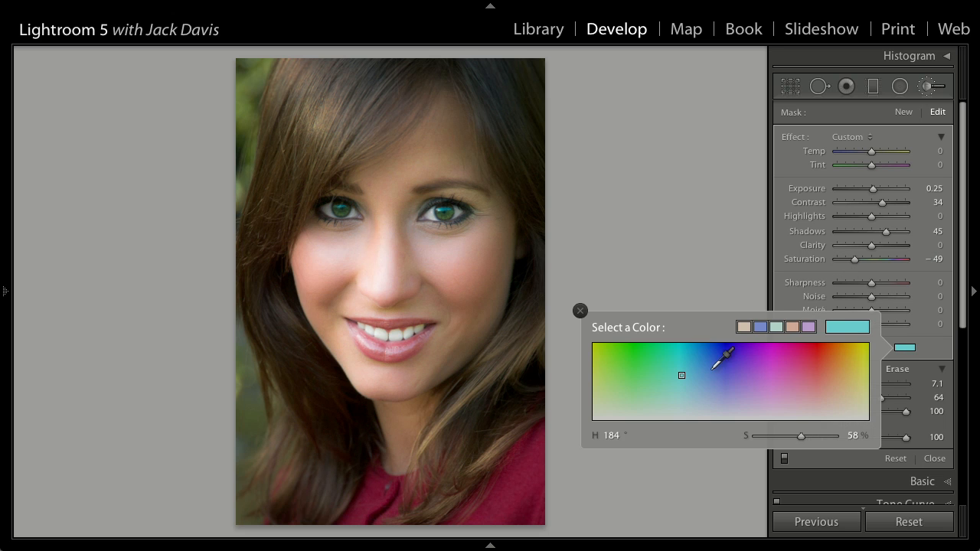
pyautogui.moveTo(801, 437); pyautogui.dragTo(784, 437)
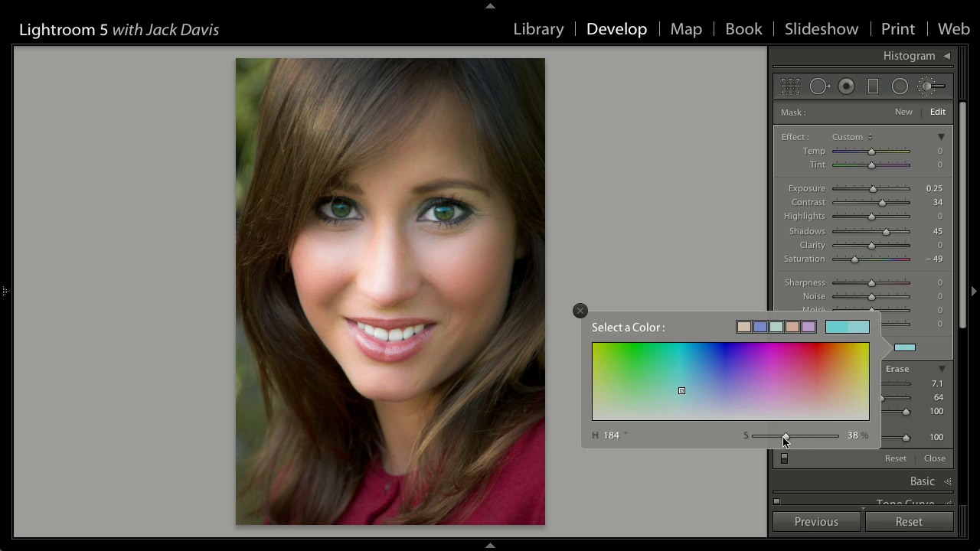
pyautogui.moveTo(781, 436); pyautogui.dragTo(789, 436)
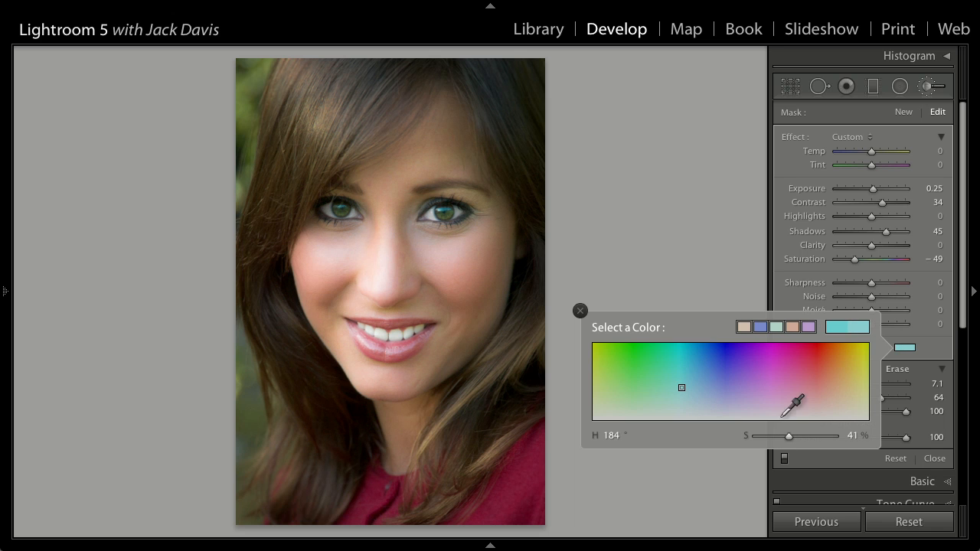
pyautogui.click(580, 311)
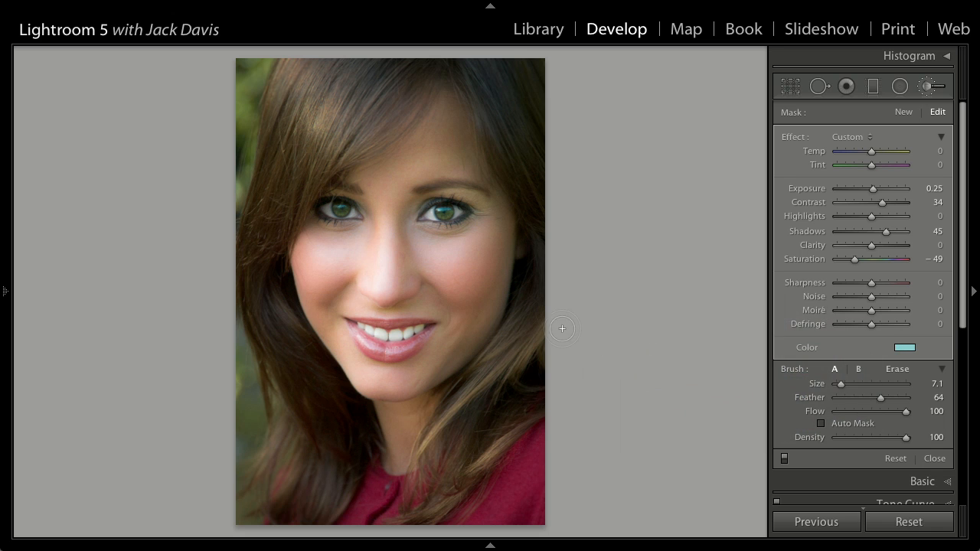
pyautogui.moveTo(551, 329)
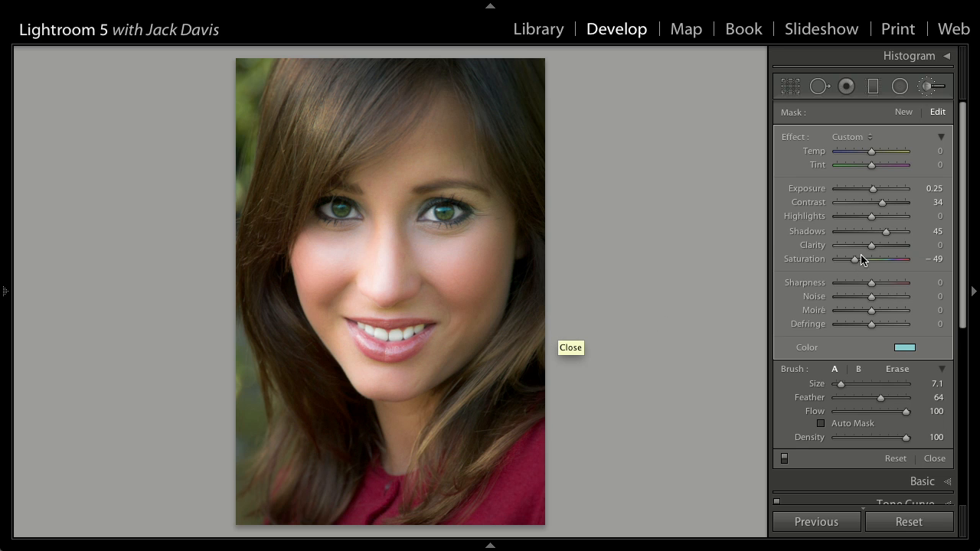
pyautogui.moveTo(917, 308)
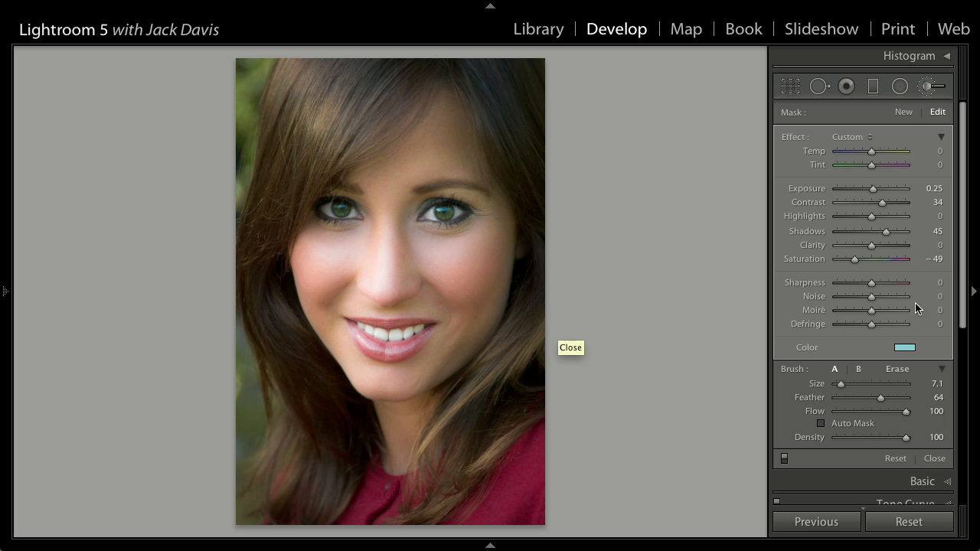
pyautogui.moveTo(805, 347)
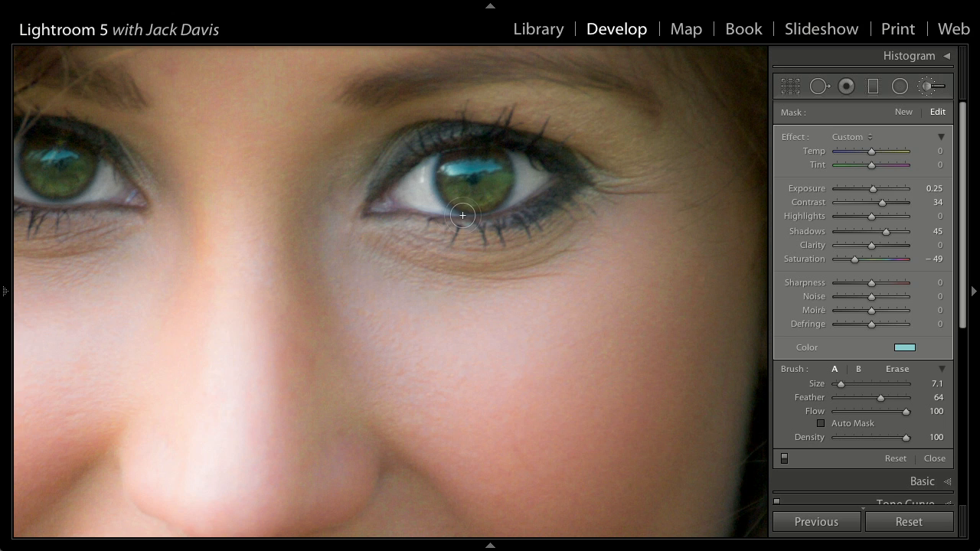
pyautogui.moveTo(446, 186)
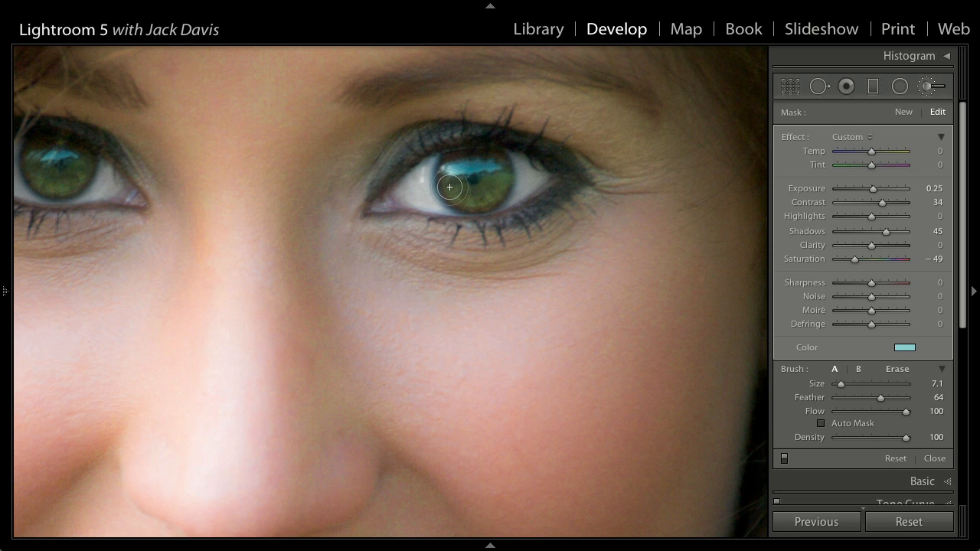
pyautogui.moveTo(453, 198)
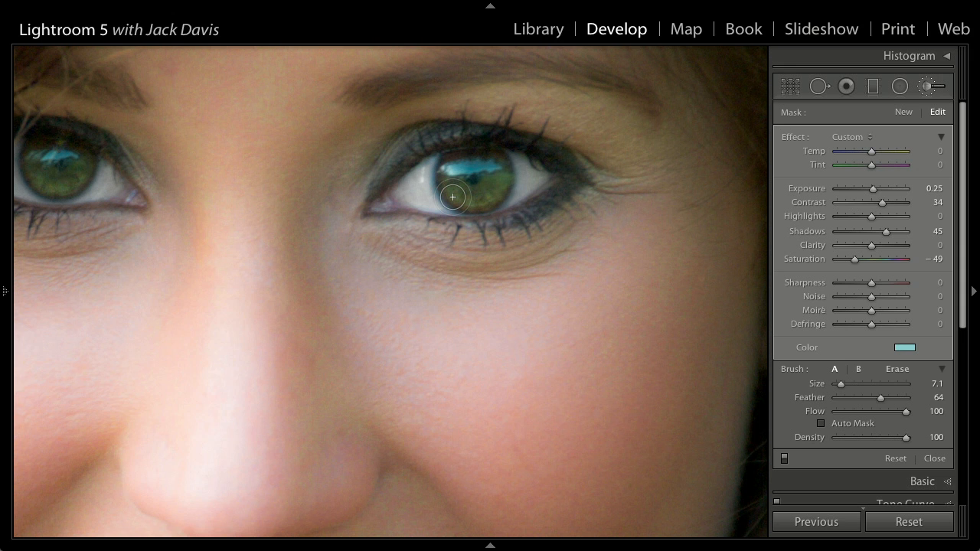
# Step: Activate a new radial filter with neutral settings after inspecting the brushed irises
pyautogui.click(899, 86)
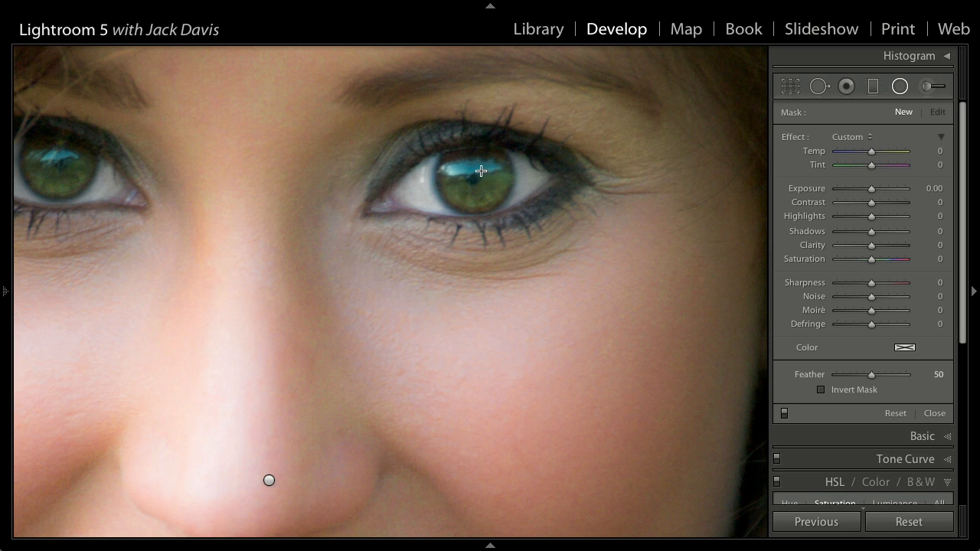
pyautogui.moveTo(486, 180)
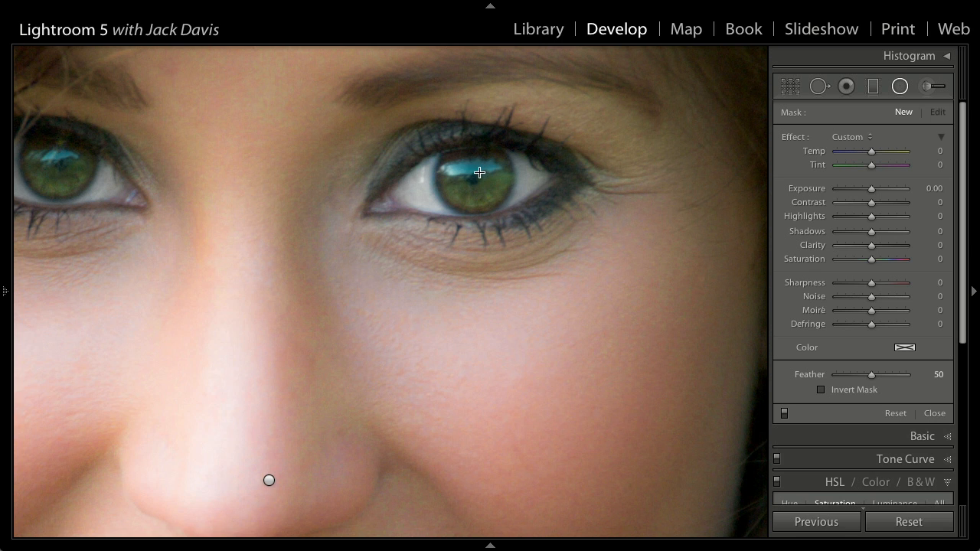
pyautogui.moveTo(460, 182)
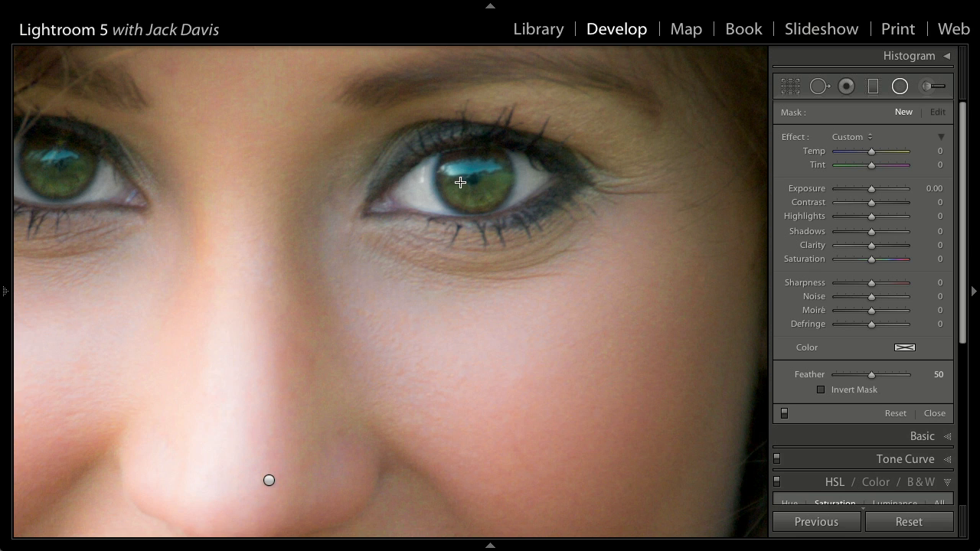
pyautogui.moveTo(759, 246)
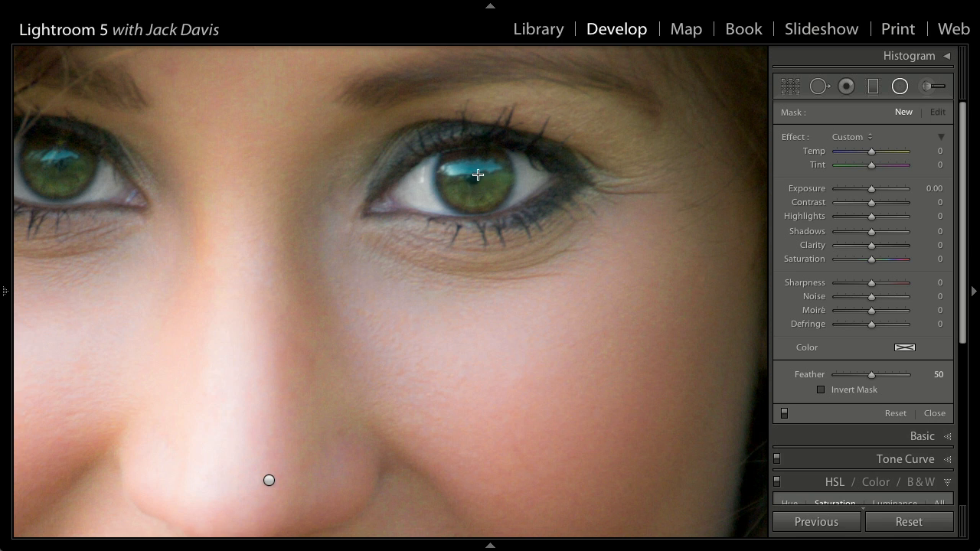
# Step: Zoom in two levels on the right eye with Cmd+=
pyautogui.press('cmd+=')
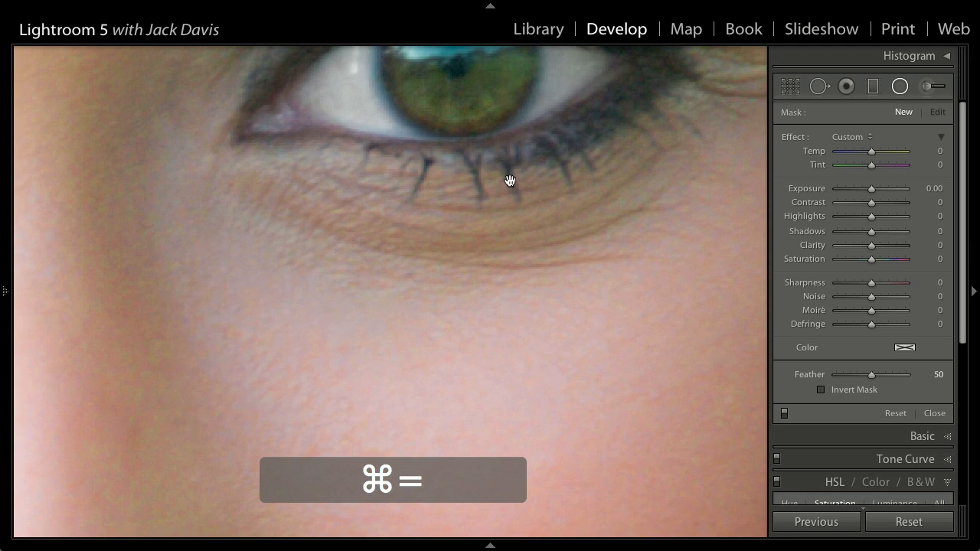
pyautogui.press('cmd+=')
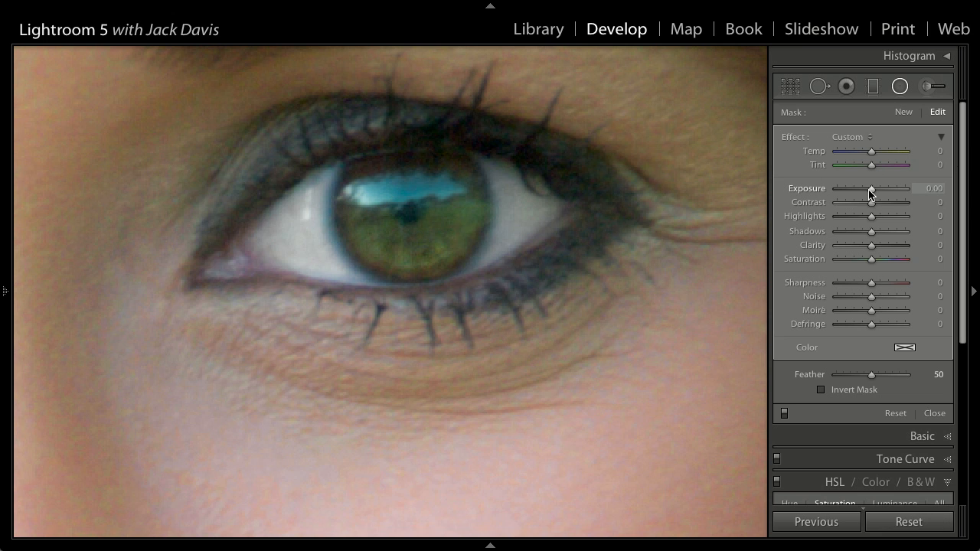
# Step: Set the radial filter Exposure to about −2.77 with Invert Mask enabled
pyautogui.moveTo(871, 188); pyautogui.dragTo(856, 188)
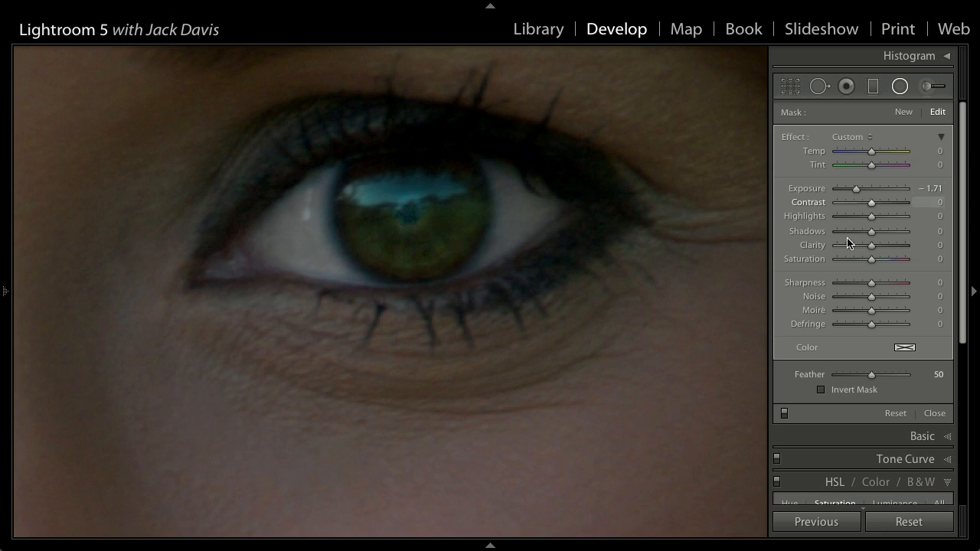
pyautogui.click(820, 390)
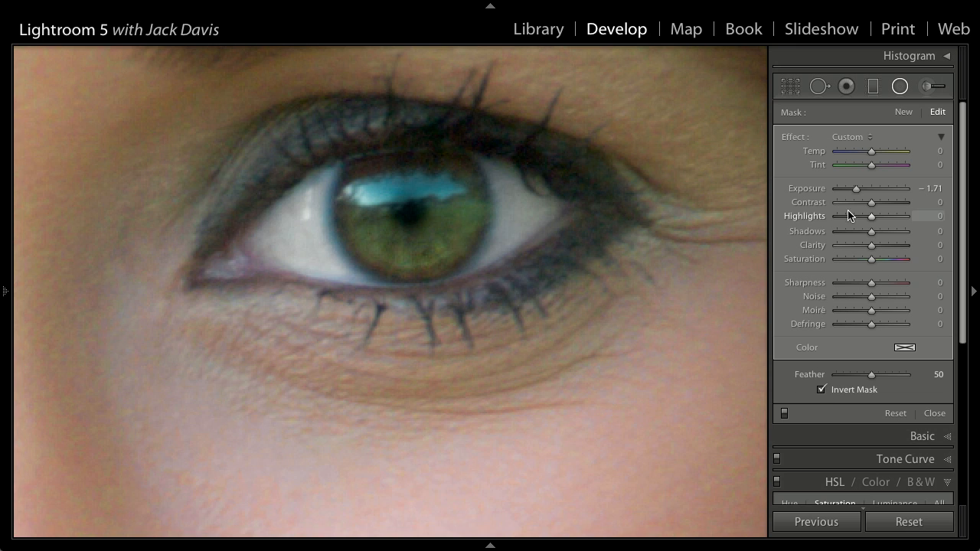
pyautogui.moveTo(856, 188); pyautogui.dragTo(852, 188)
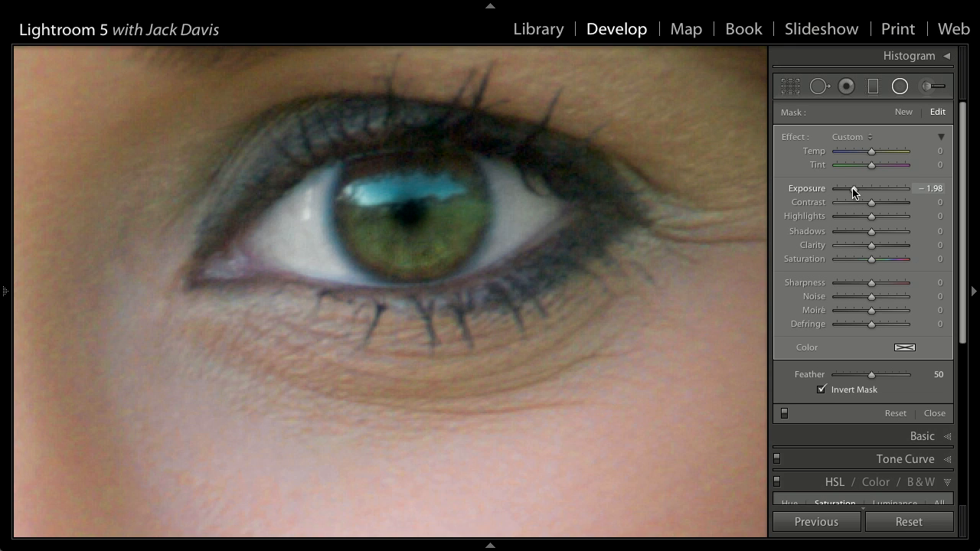
pyautogui.moveTo(855, 188); pyautogui.dragTo(846, 189)
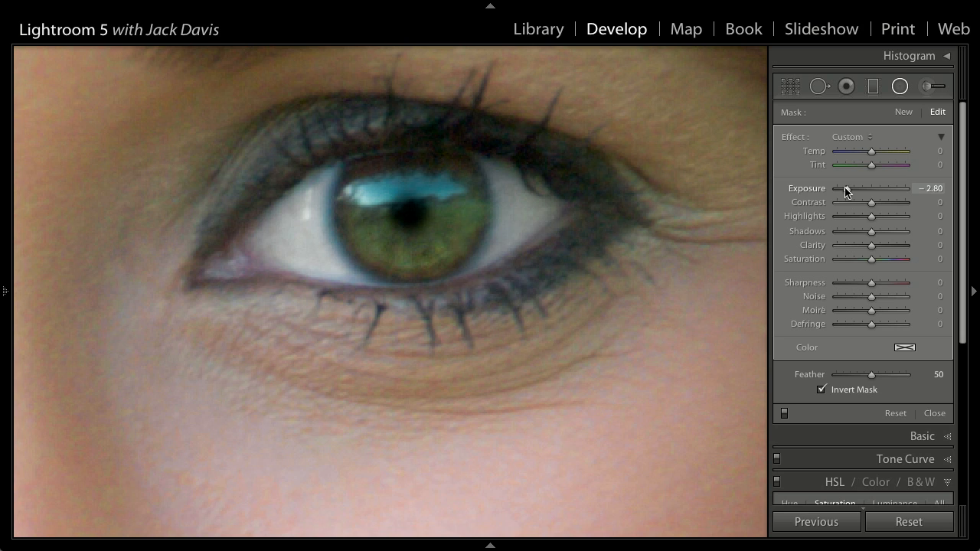
pyautogui.moveTo(848, 187); pyautogui.dragTo(853, 188)
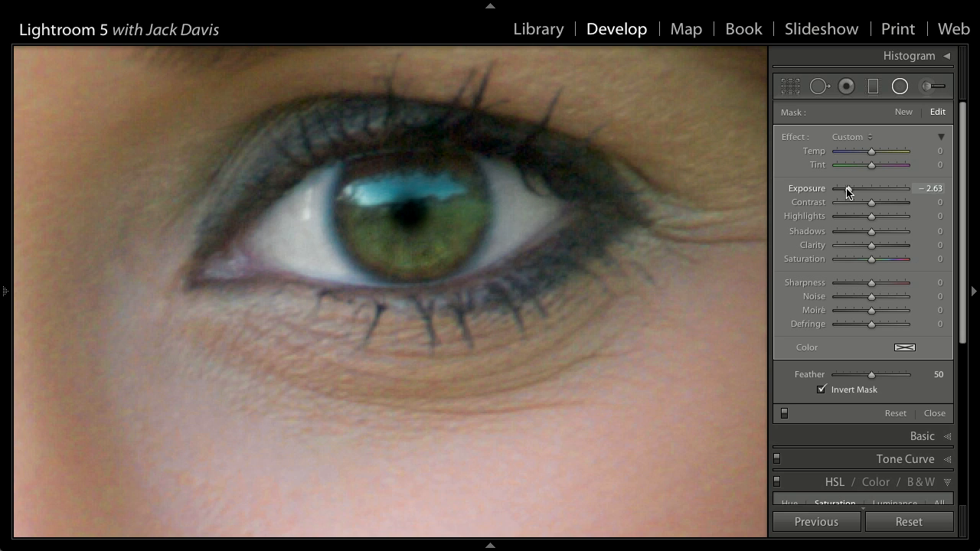
# Step: Lower the radial filter Feather to about 33 for a firmer pupil edge
pyautogui.moveTo(871, 375); pyautogui.dragTo(859, 374)
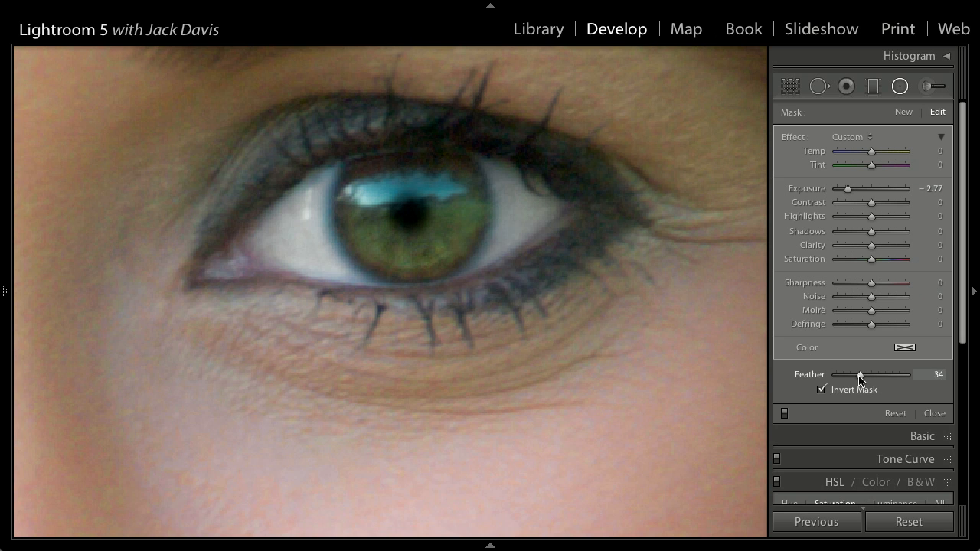
pyautogui.moveTo(861, 375); pyautogui.dragTo(851, 375)
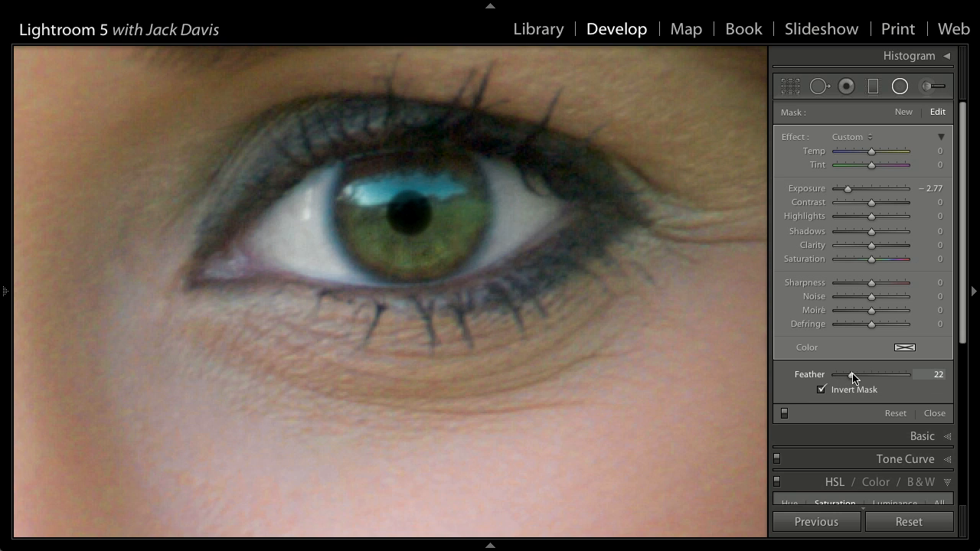
pyautogui.moveTo(852, 374); pyautogui.dragTo(857, 374)
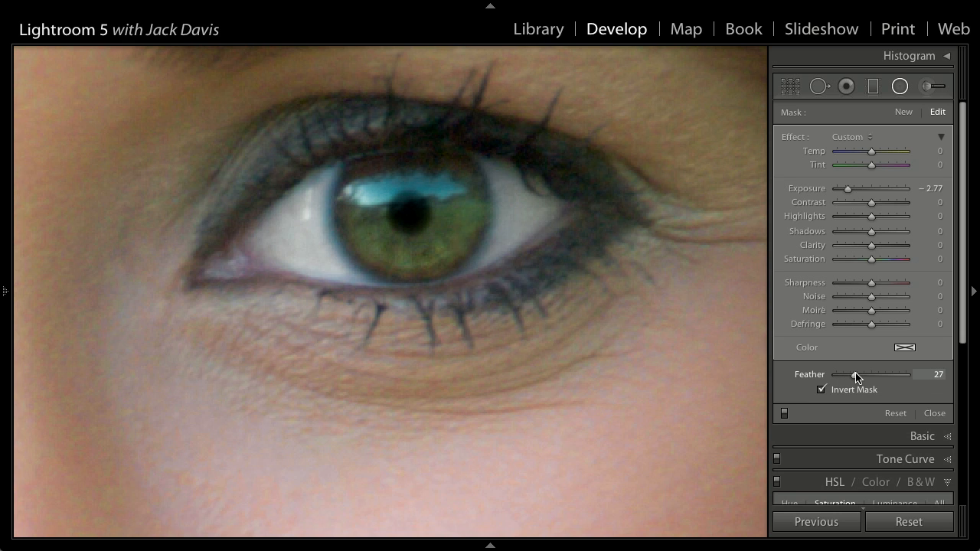
pyautogui.moveTo(856, 374); pyautogui.dragTo(862, 374)
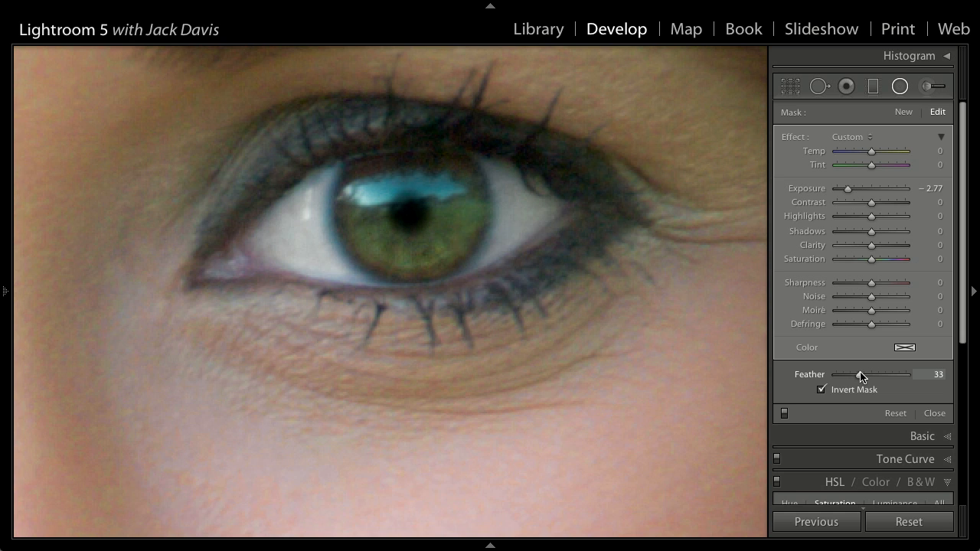
pyautogui.moveTo(860, 376)
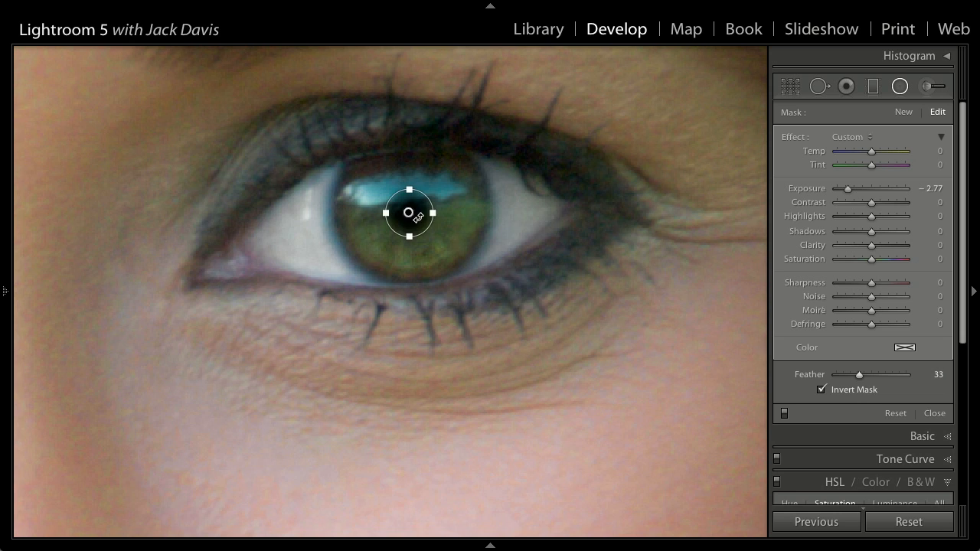
pyautogui.moveTo(597, 316)
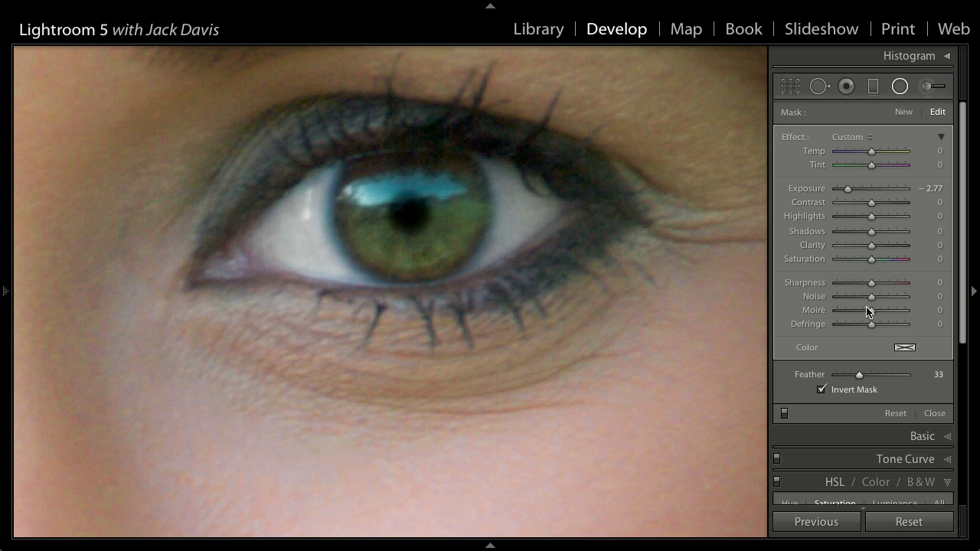
pyautogui.moveTo(874, 220)
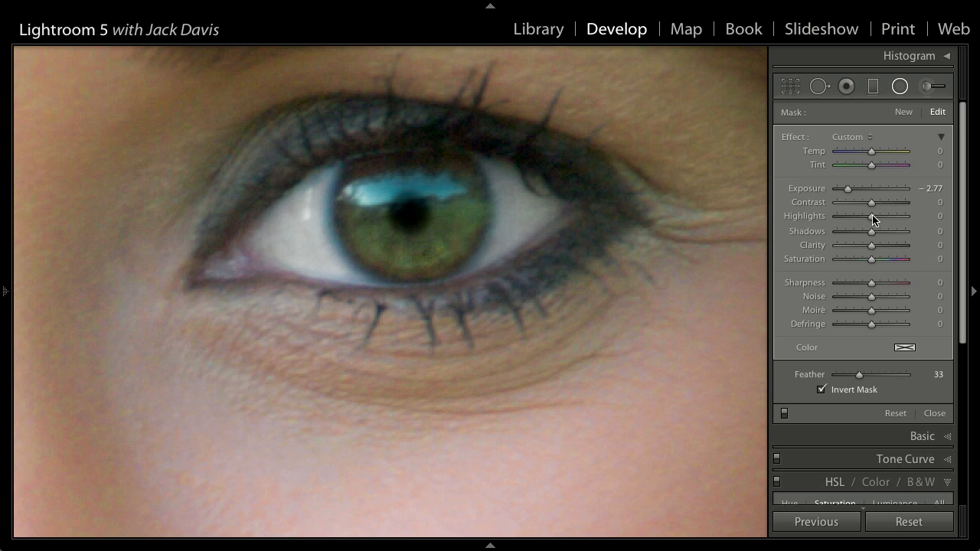
# Step: Raise the radial filter Highlights to 100 and settle Exposure around −2.75
pyautogui.moveTo(871, 217); pyautogui.dragTo(887, 217)
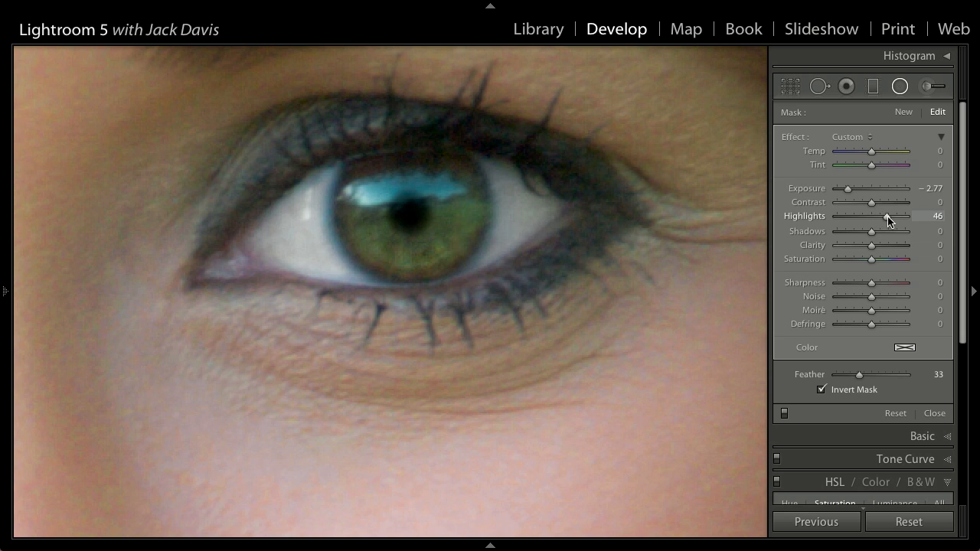
pyautogui.moveTo(887, 216); pyautogui.dragTo(925, 216)
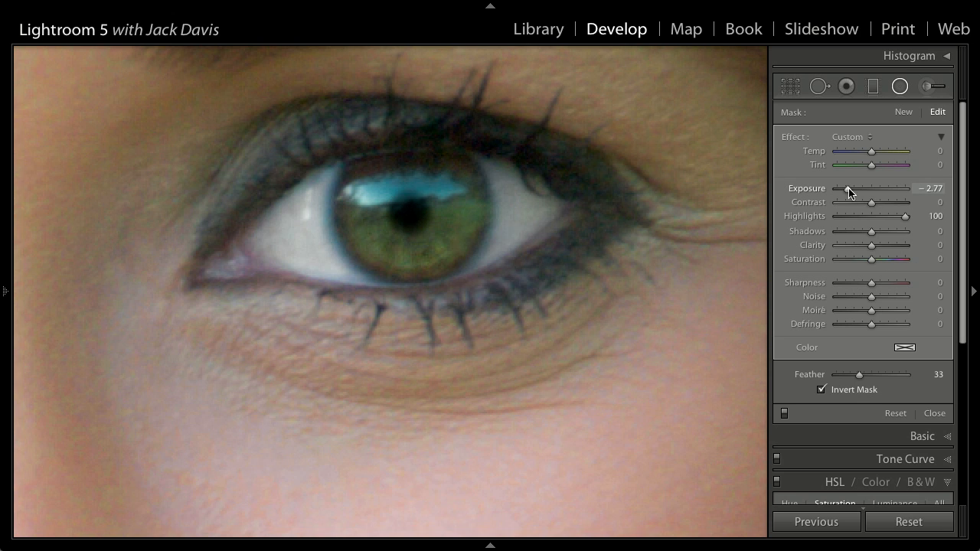
pyautogui.moveTo(846, 192); pyautogui.dragTo(845, 192)
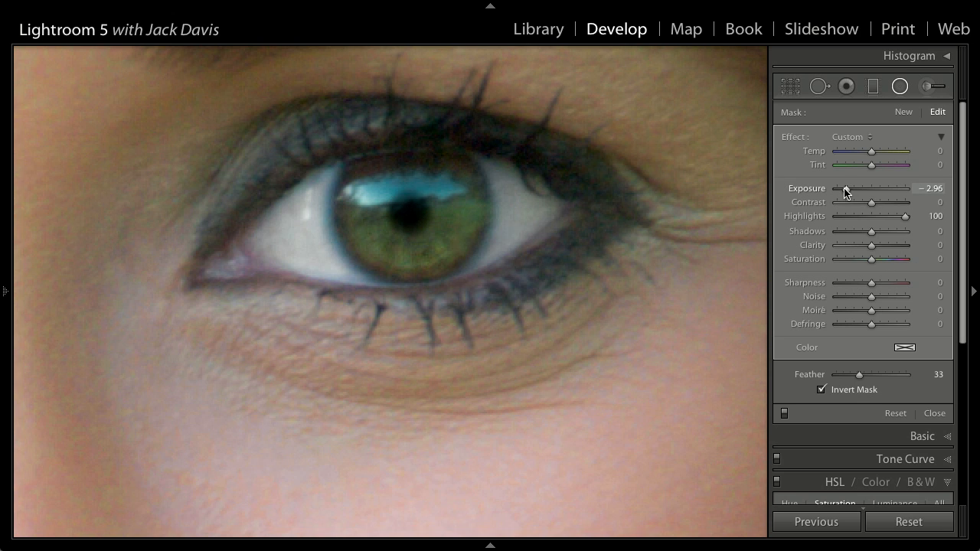
pyautogui.moveTo(841, 188); pyautogui.dragTo(846, 187)
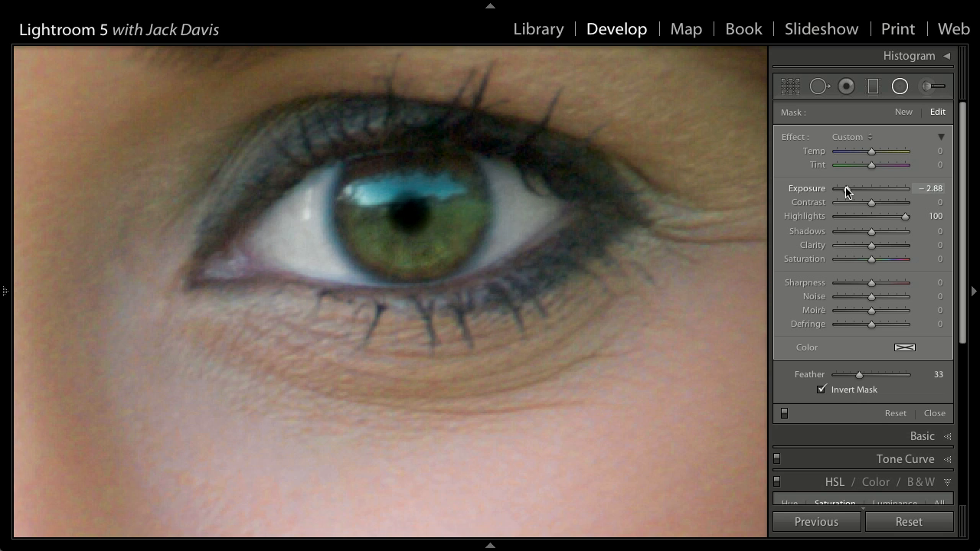
pyautogui.moveTo(854, 188); pyautogui.dragTo(860, 188)
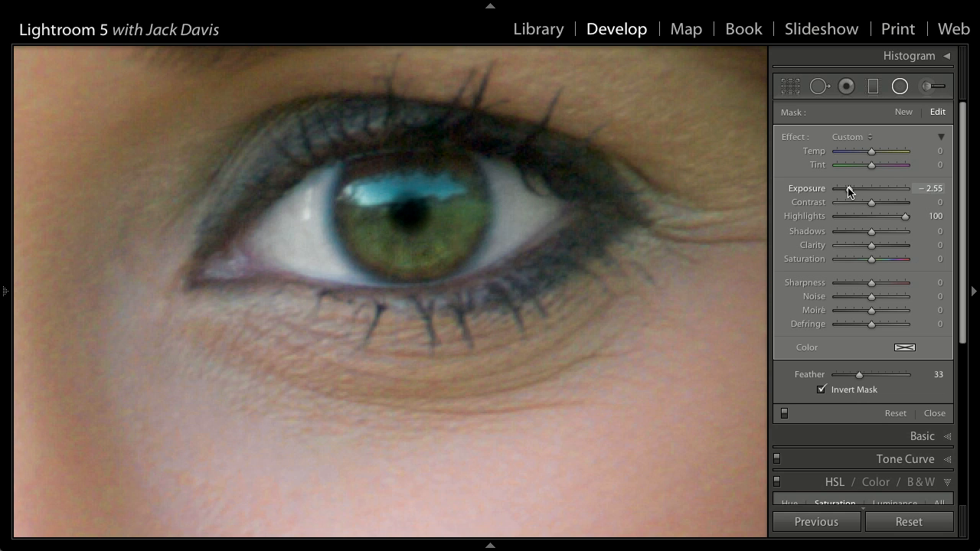
pyautogui.moveTo(855, 188); pyautogui.dragTo(848, 187)
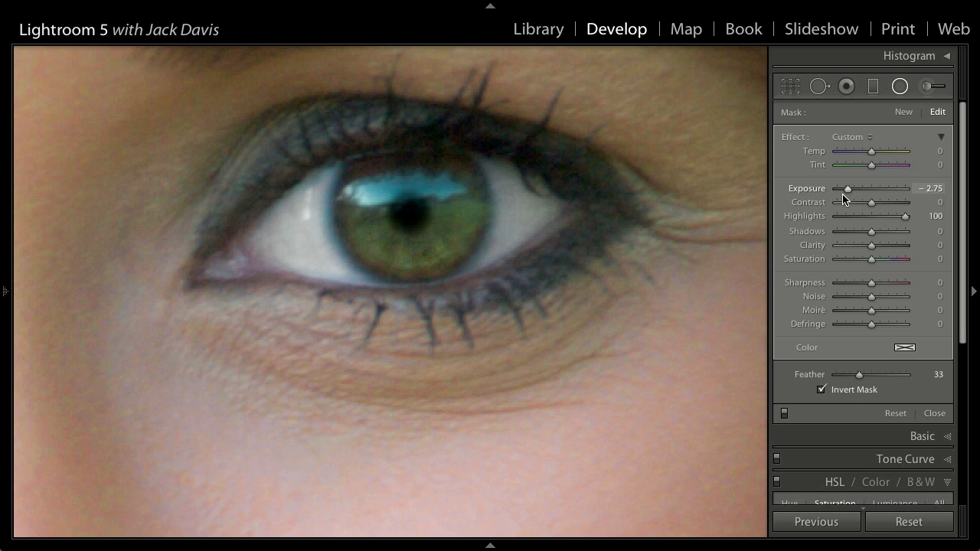
pyautogui.moveTo(842, 199)
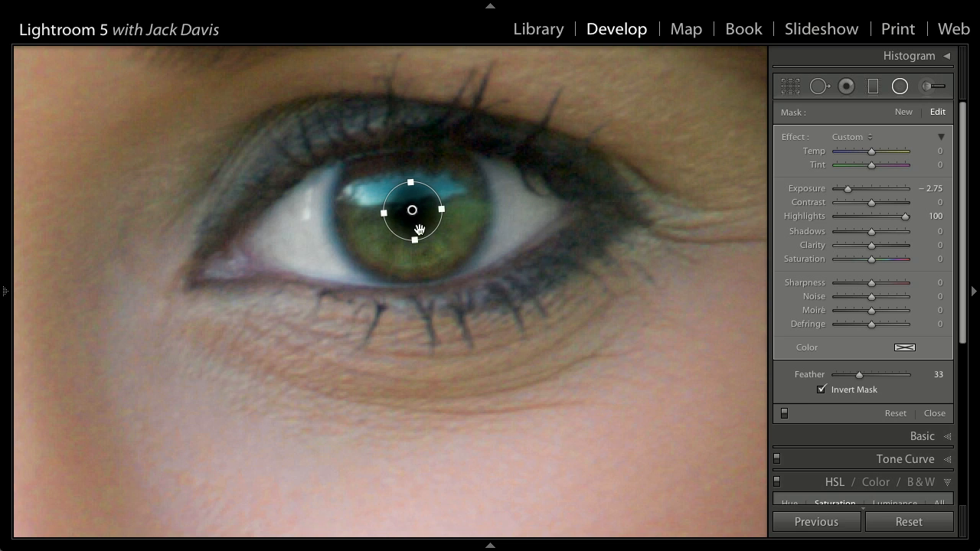
pyautogui.moveTo(415, 267)
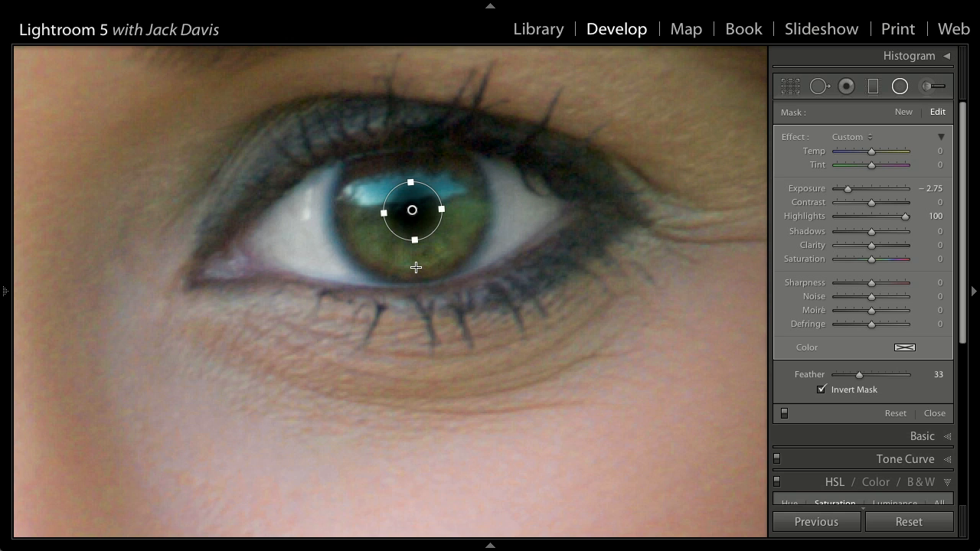
pyautogui.moveTo(401, 271)
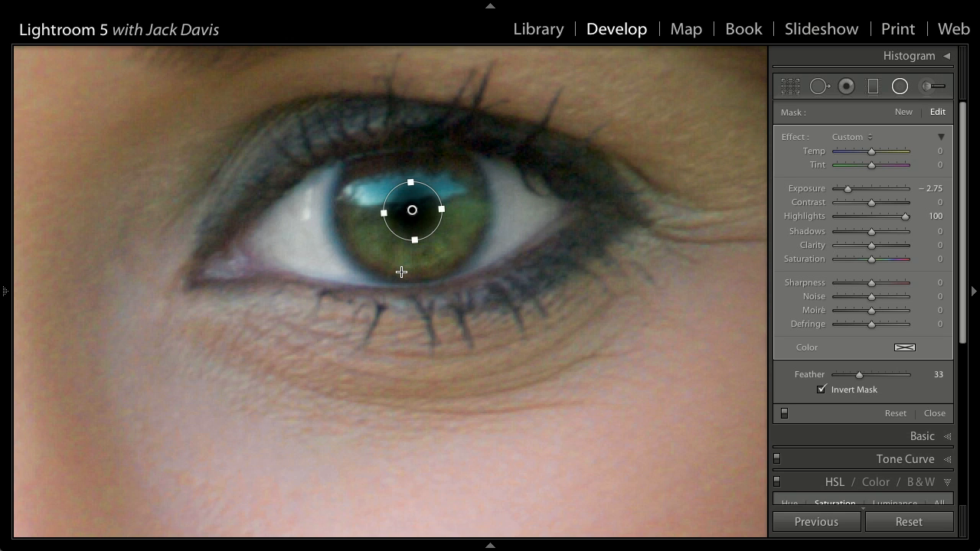
pyautogui.moveTo(406, 265)
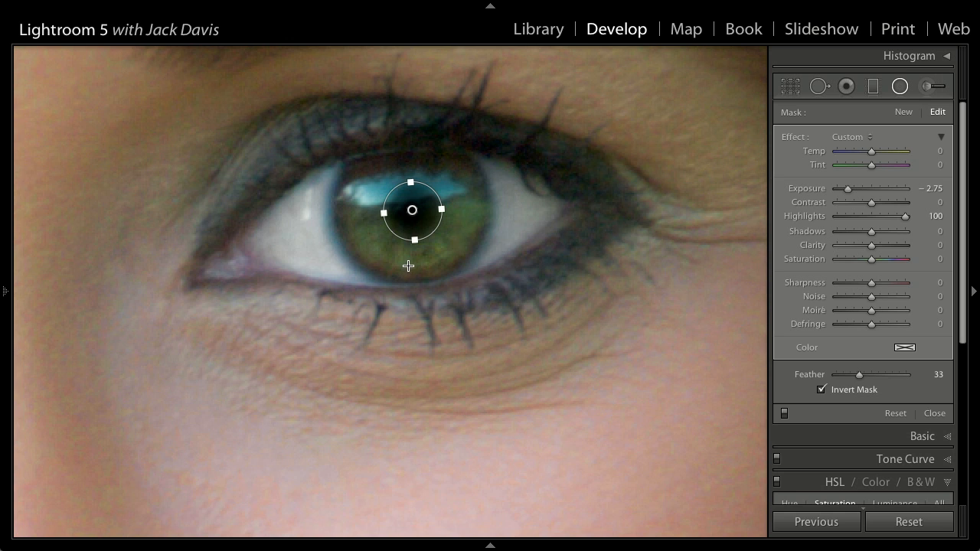
pyautogui.moveTo(404, 267)
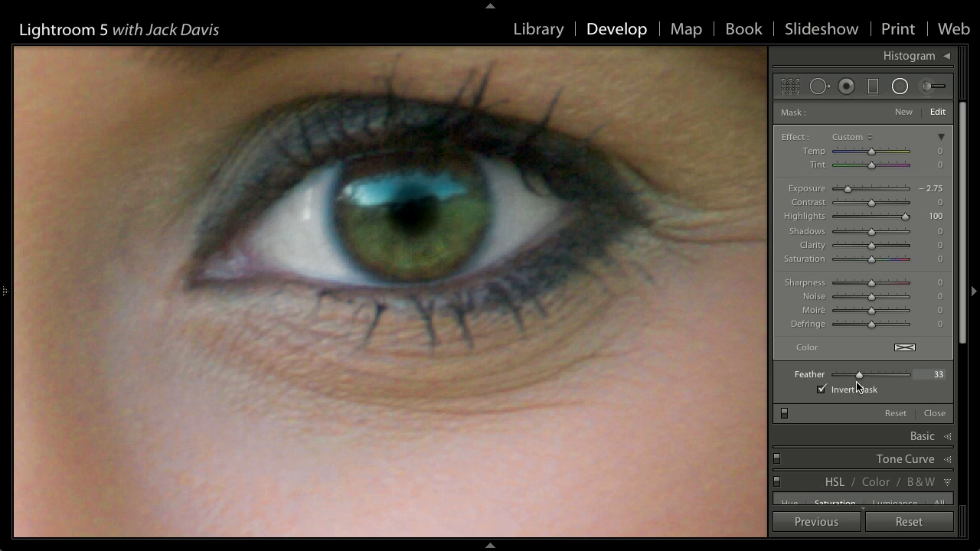
# Step: Drag the pupil filter's Feather to 25 and set Contrast to −3
pyautogui.moveTo(861, 375); pyautogui.dragTo(839, 374)
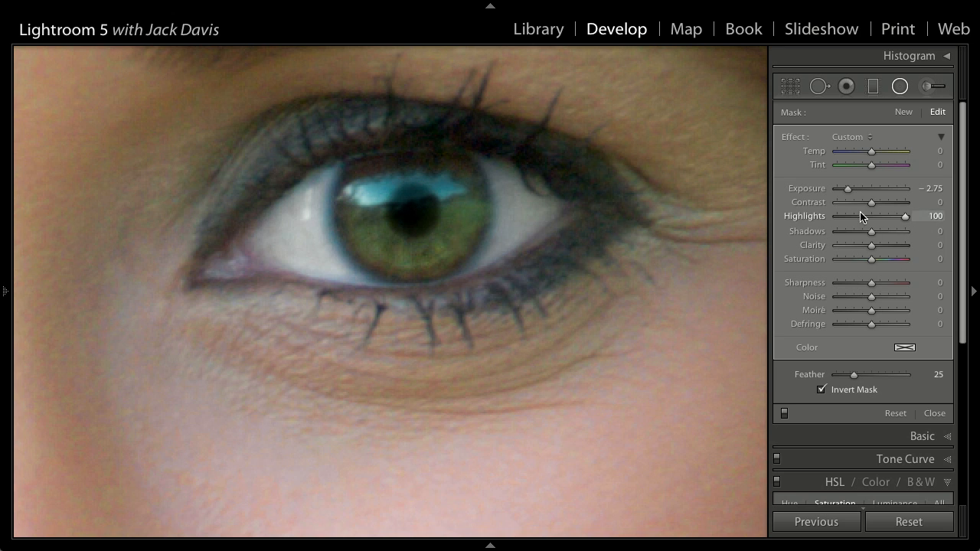
pyautogui.moveTo(870, 202); pyautogui.dragTo(885, 202)
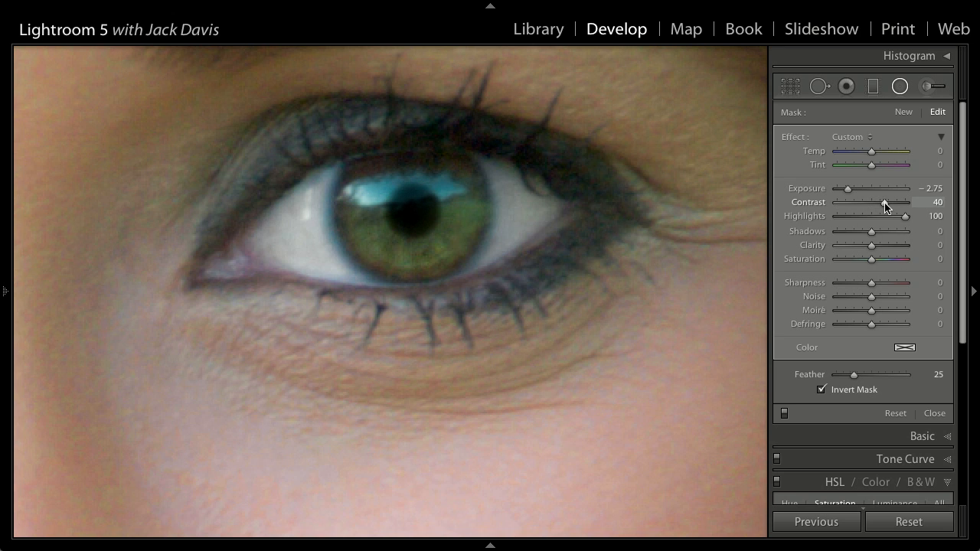
pyautogui.moveTo(886, 202); pyautogui.dragTo(871, 202)
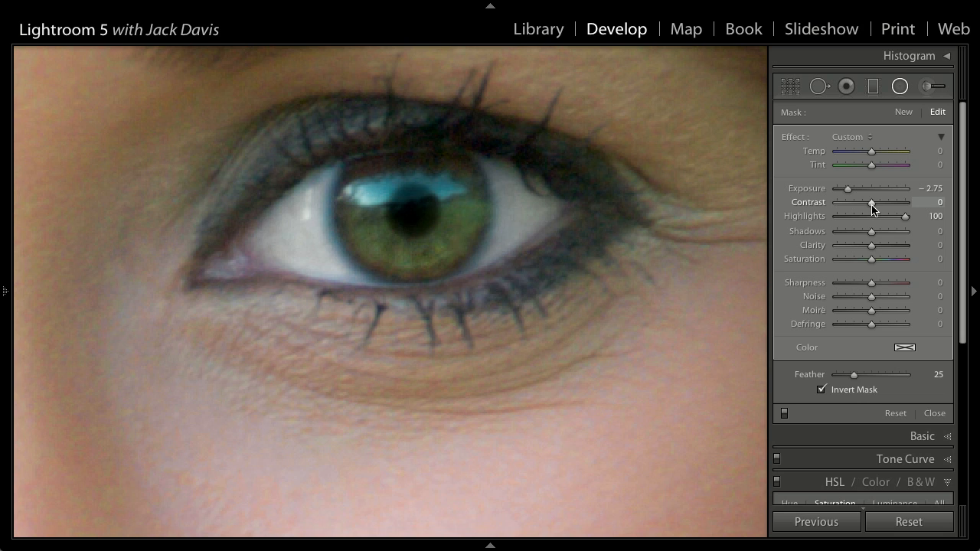
pyautogui.moveTo(872, 202); pyautogui.dragTo(870, 202)
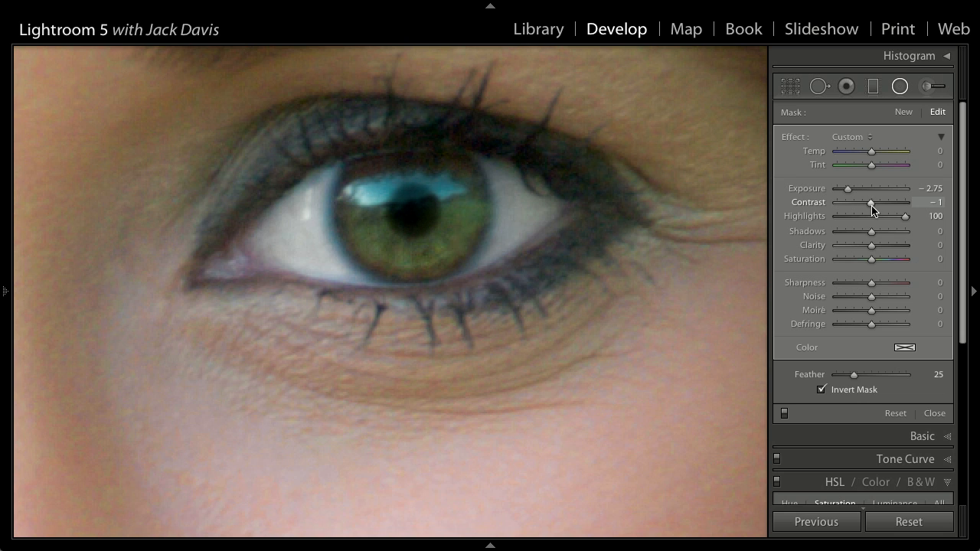
# Step: Set the pupil filter's Clarity to 59, then toggle the filter to compare
pyautogui.moveTo(870, 245); pyautogui.dragTo(884, 245)
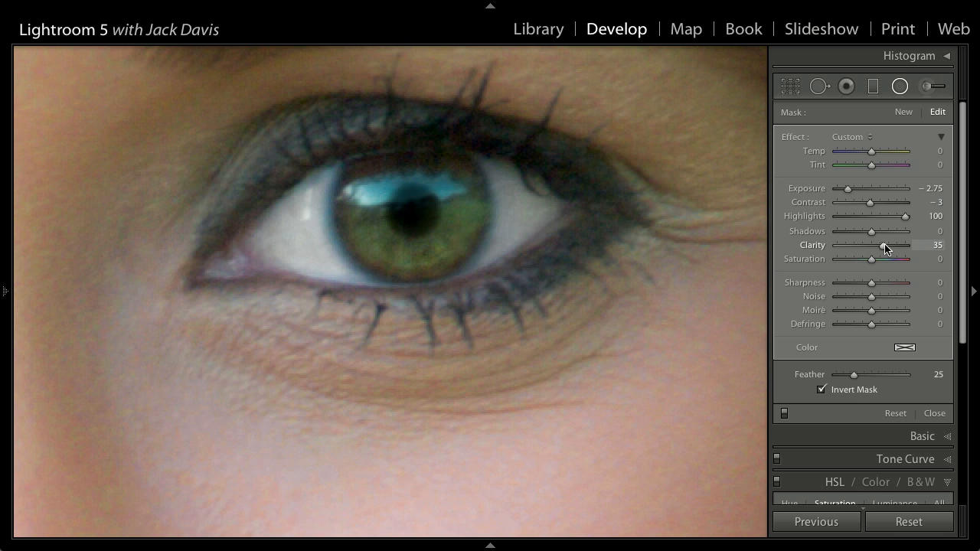
pyautogui.moveTo(880, 245); pyautogui.dragTo(900, 245)
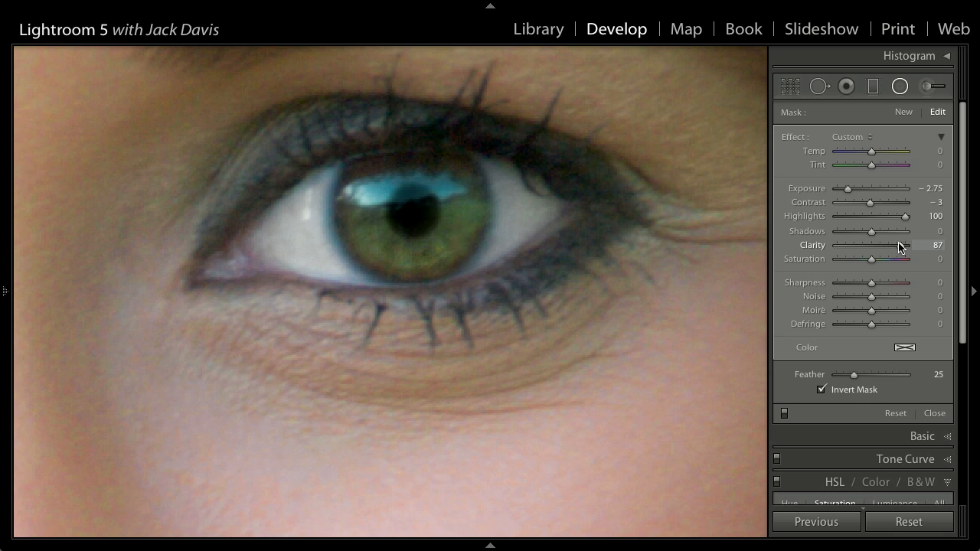
pyautogui.moveTo(901, 245); pyautogui.dragTo(890, 245)
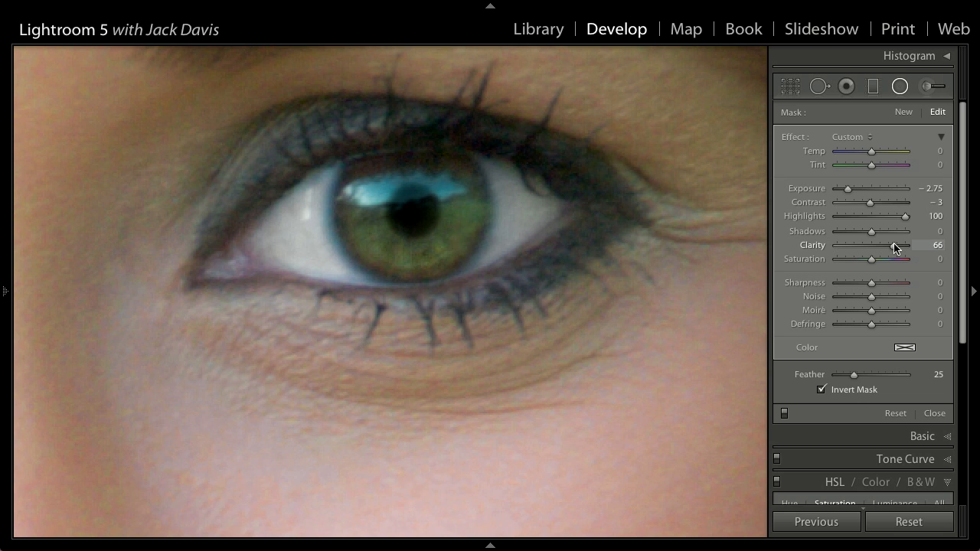
pyautogui.moveTo(895, 245); pyautogui.dragTo(890, 245)
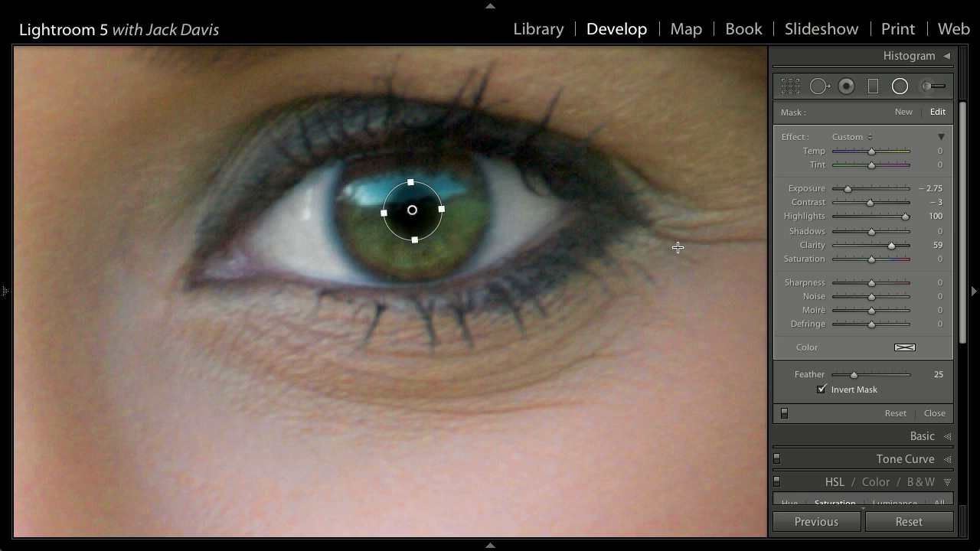
pyautogui.moveTo(419, 183)
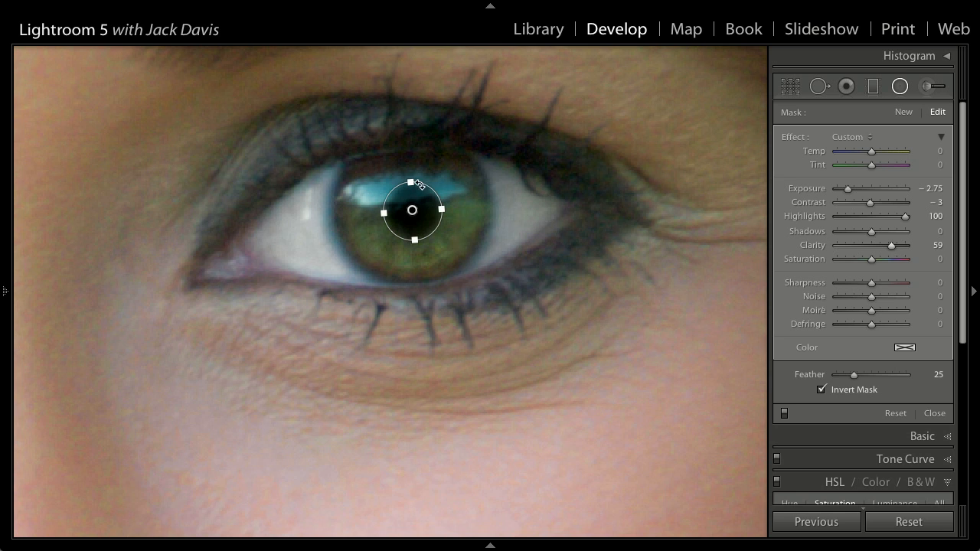
pyautogui.moveTo(742, 338)
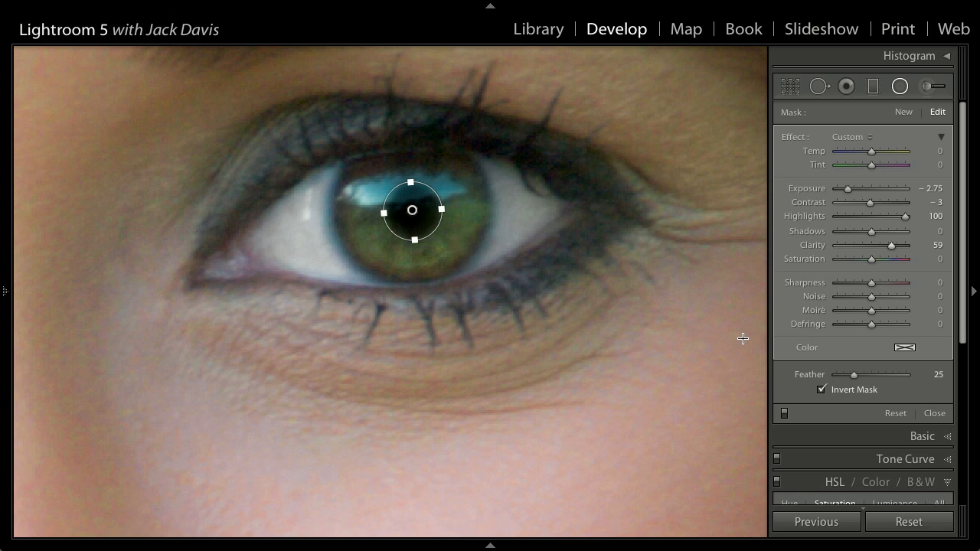
pyautogui.click(821, 390)
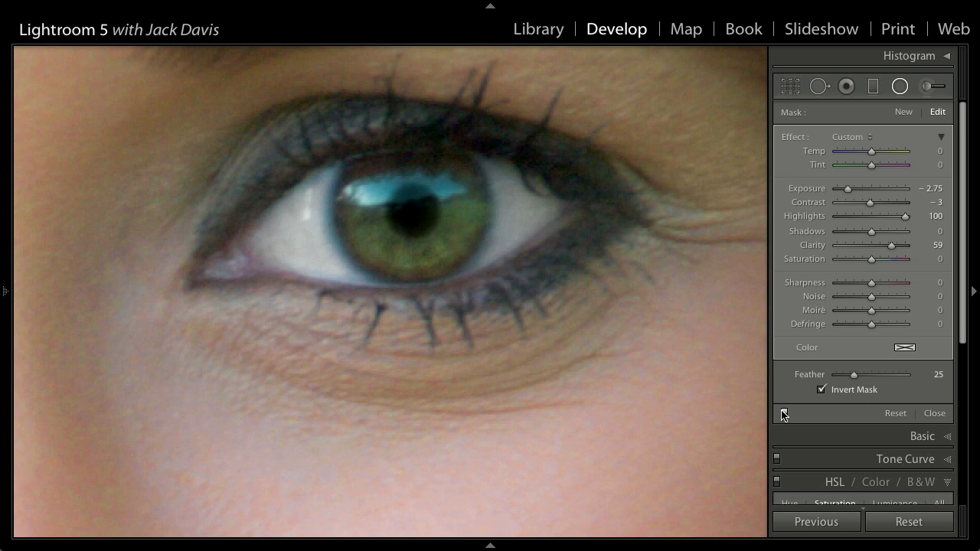
pyautogui.moveTo(780, 412)
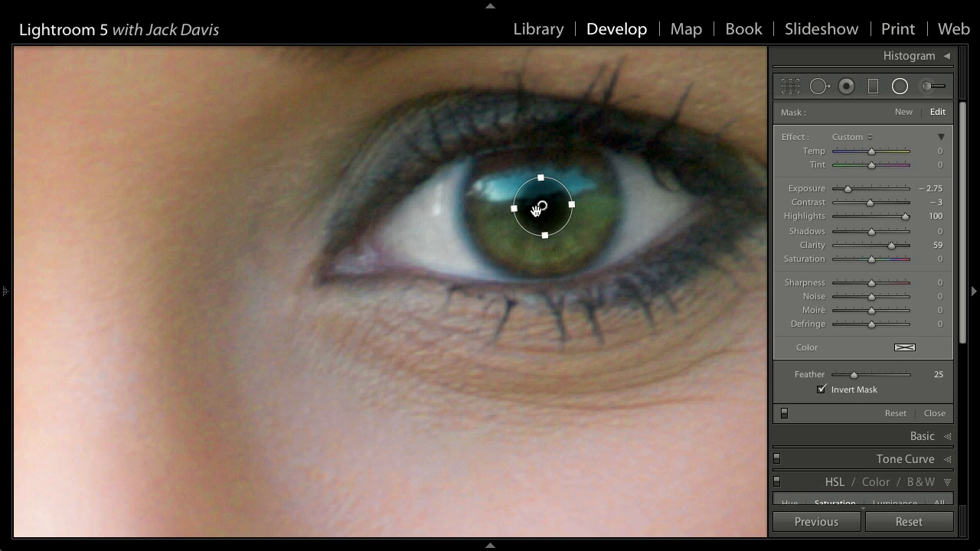
pyautogui.moveTo(547, 207)
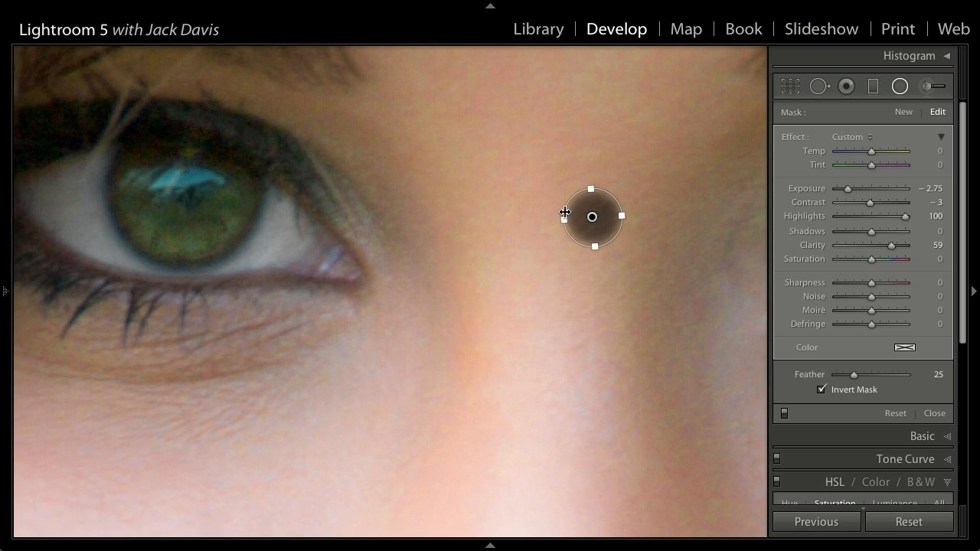
# Step: Drag the duplicated radial filter onto the second eye's pupil
pyautogui.moveTo(591, 216); pyautogui.dragTo(294, 220)
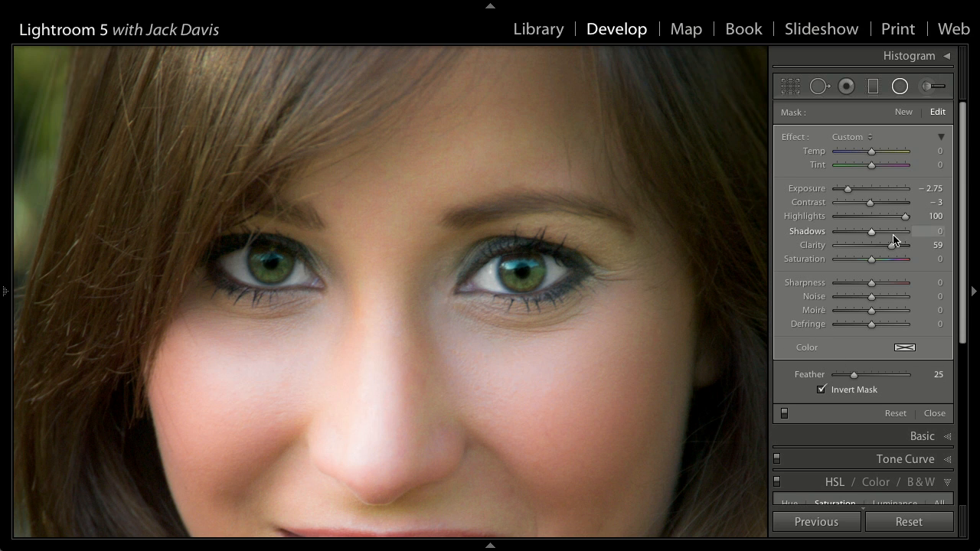
# Step: Raise the duplicated radial filter's Exposure from −2.75 to about −1.37
pyautogui.moveTo(847, 188); pyautogui.dragTo(856, 188)
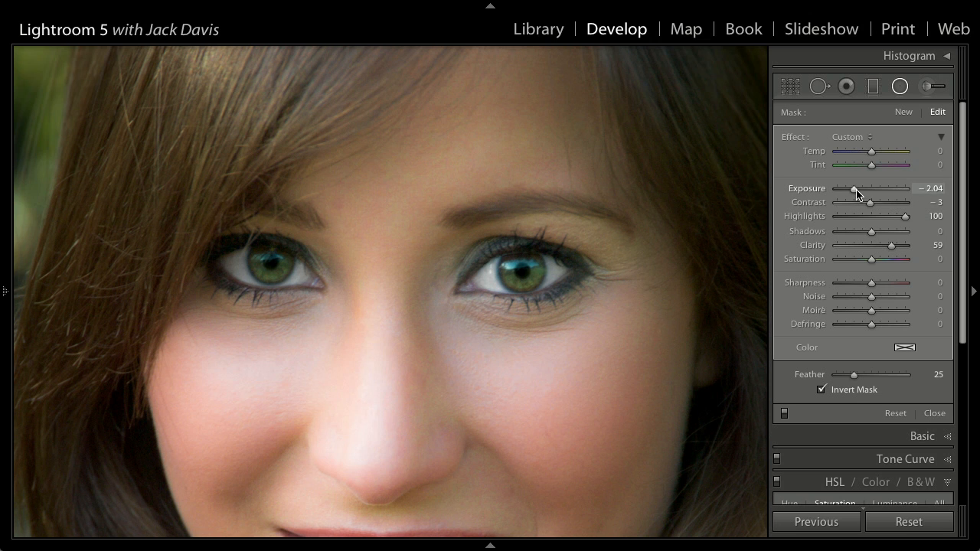
pyautogui.moveTo(855, 192); pyautogui.dragTo(859, 193)
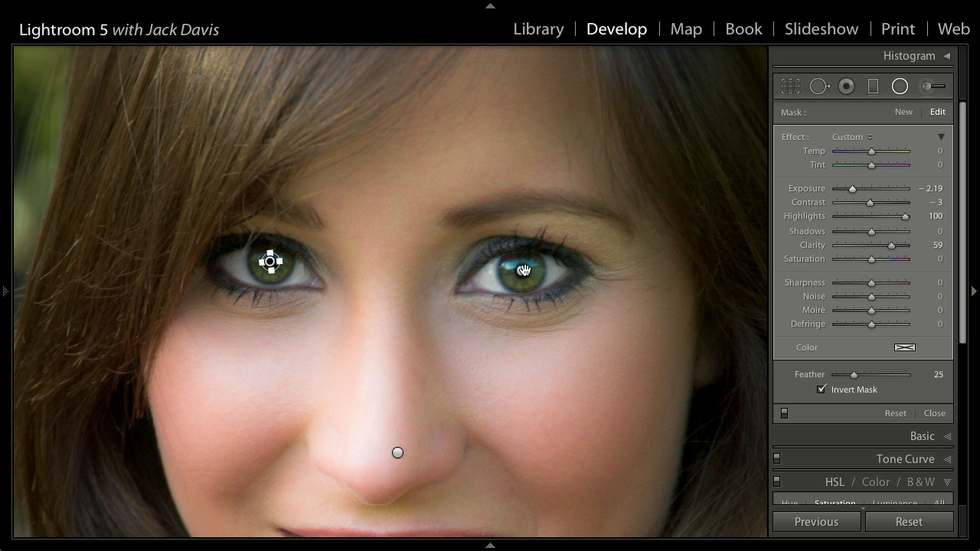
pyautogui.moveTo(857, 188); pyautogui.dragTo(852, 189)
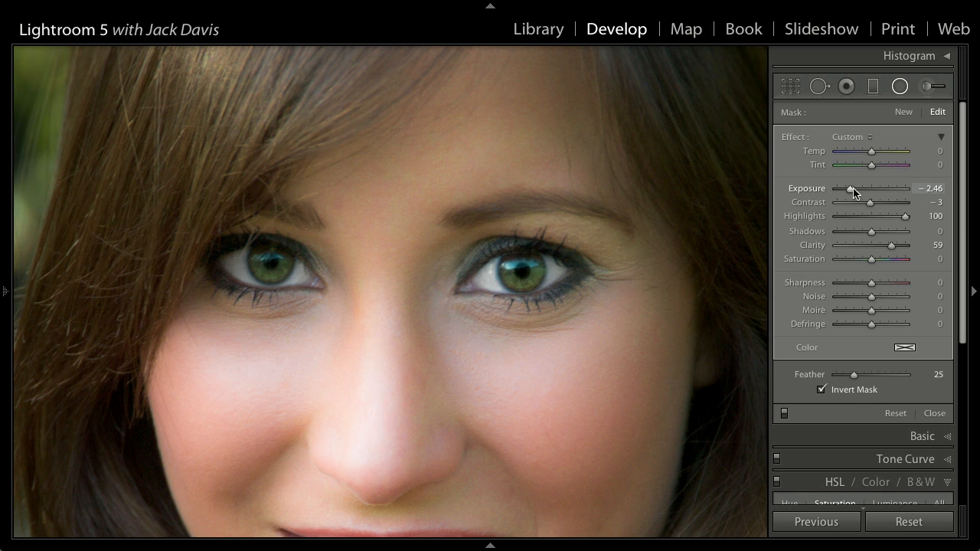
pyautogui.moveTo(853, 192); pyautogui.dragTo(860, 192)
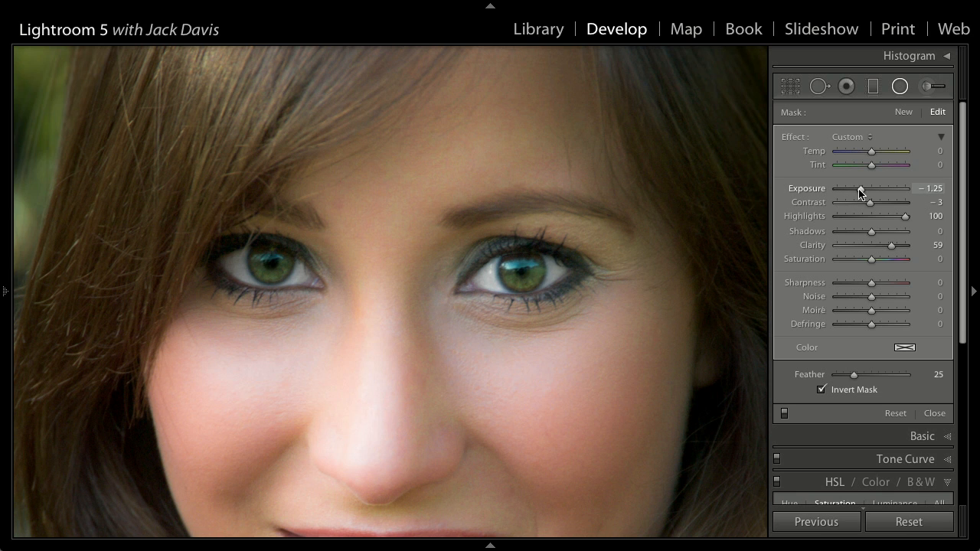
pyautogui.moveTo(860, 195); pyautogui.dragTo(858, 194)
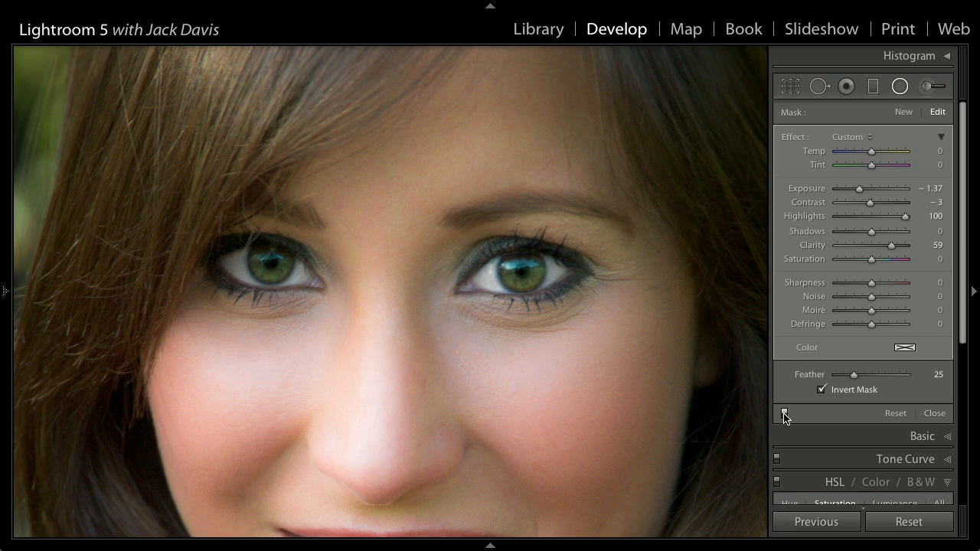